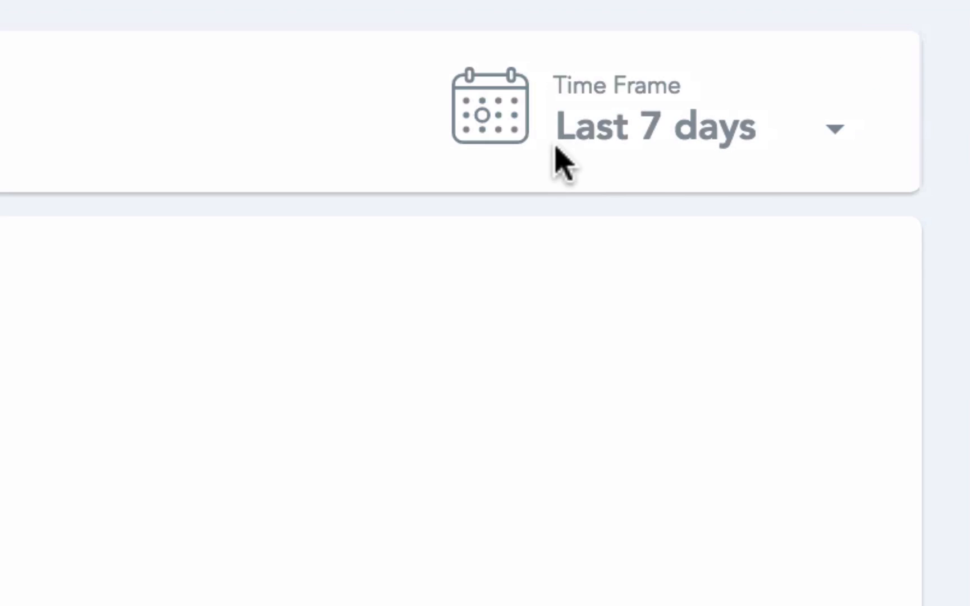
Step: Switch the Performance time frame to Last 30 days and review the chart, top users and sections
left_click(655, 126)
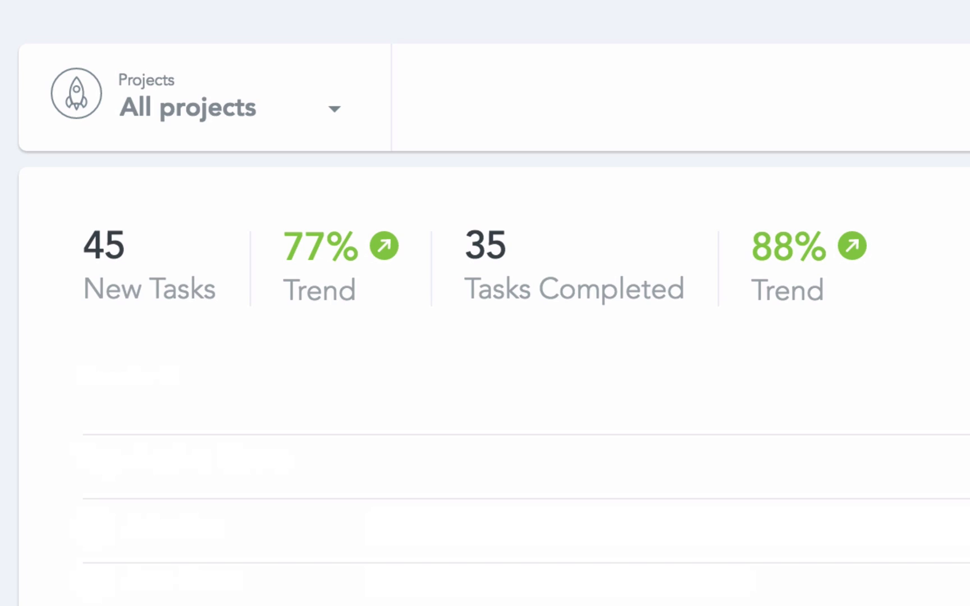
scroll("down", 3)
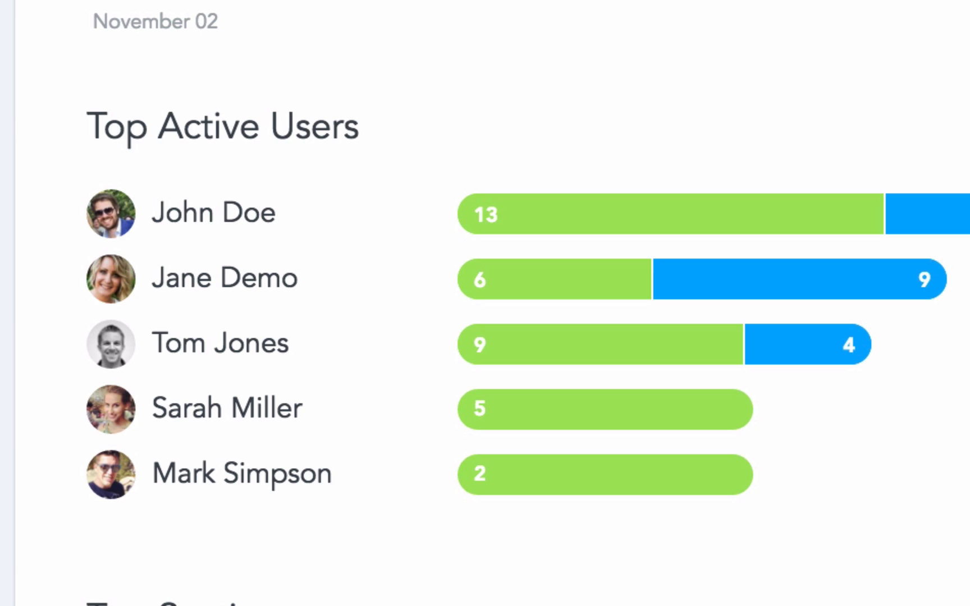
scroll("down", 3)
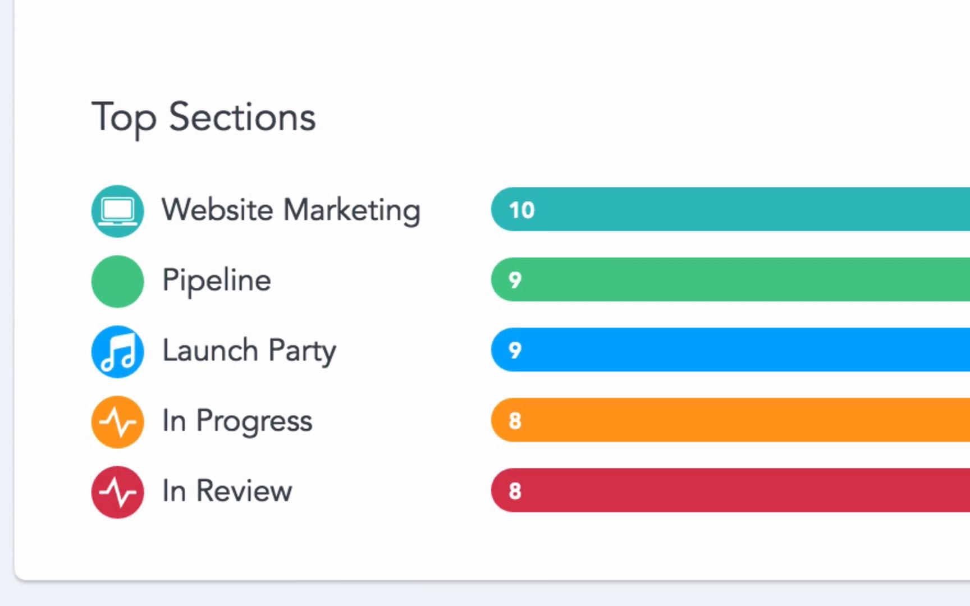
scroll("up", 3)
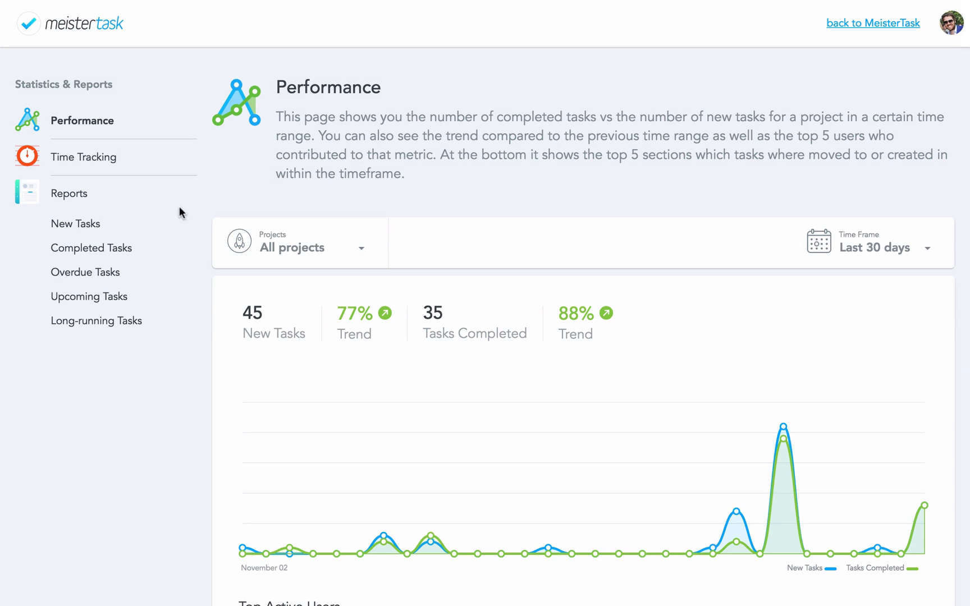
Step: Open the Time Tracking report showing top active users and top tasks by tracked time
left_click(83, 157)
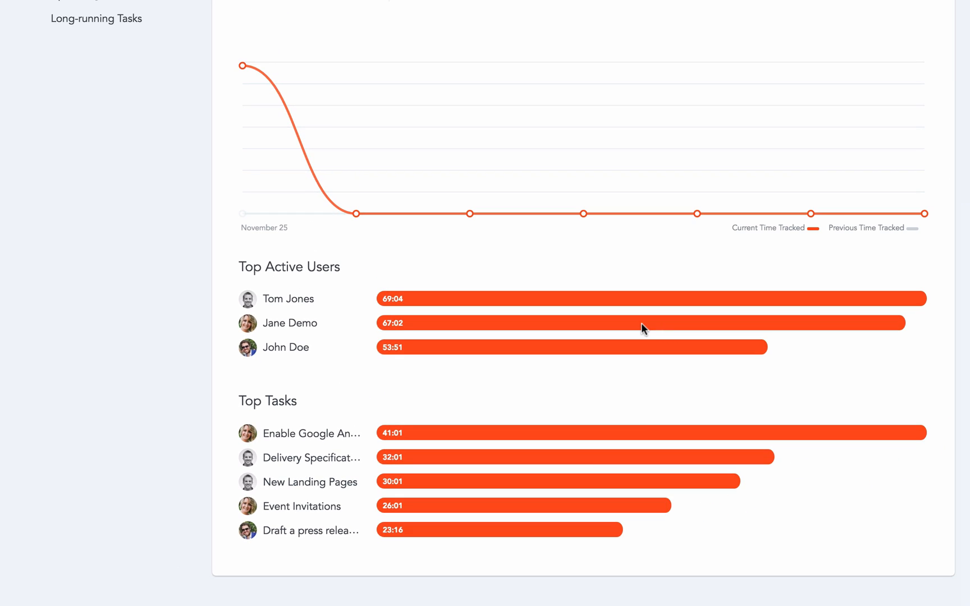
Step: Open the New Tasks report, set its layout to Calendar, and download new-tasks.csv
left_click(77, 223)
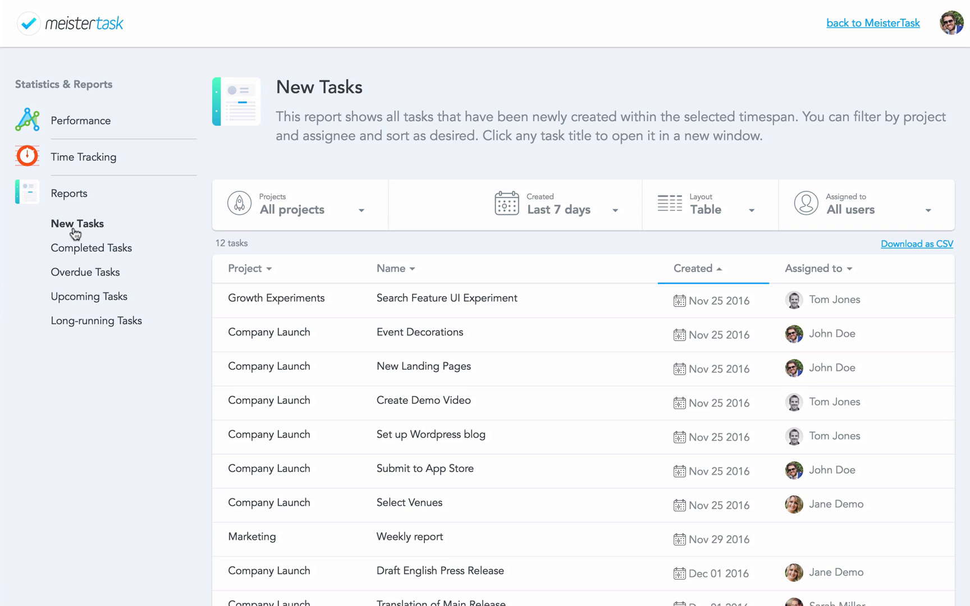
mouse_move(83, 255)
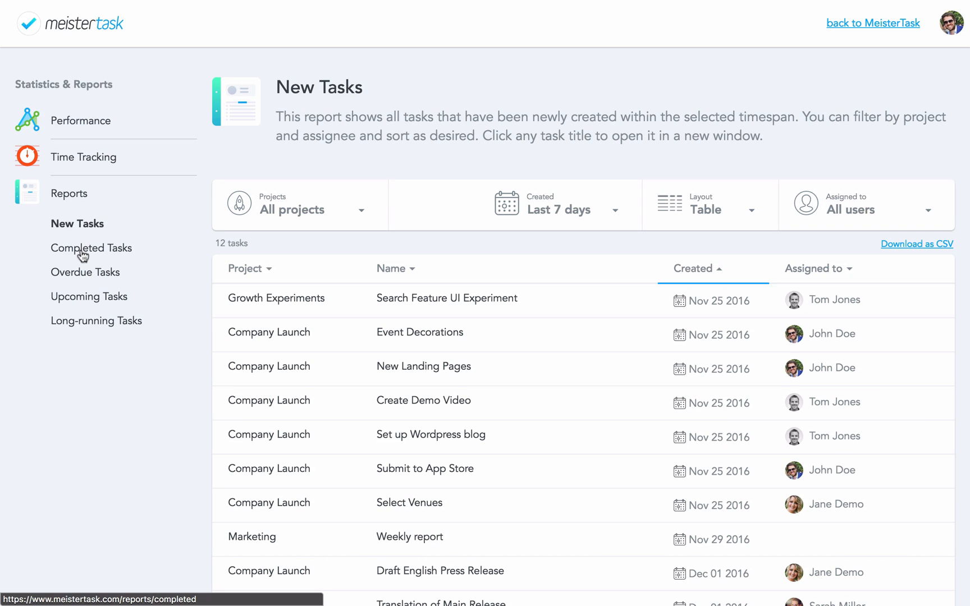
mouse_move(84, 300)
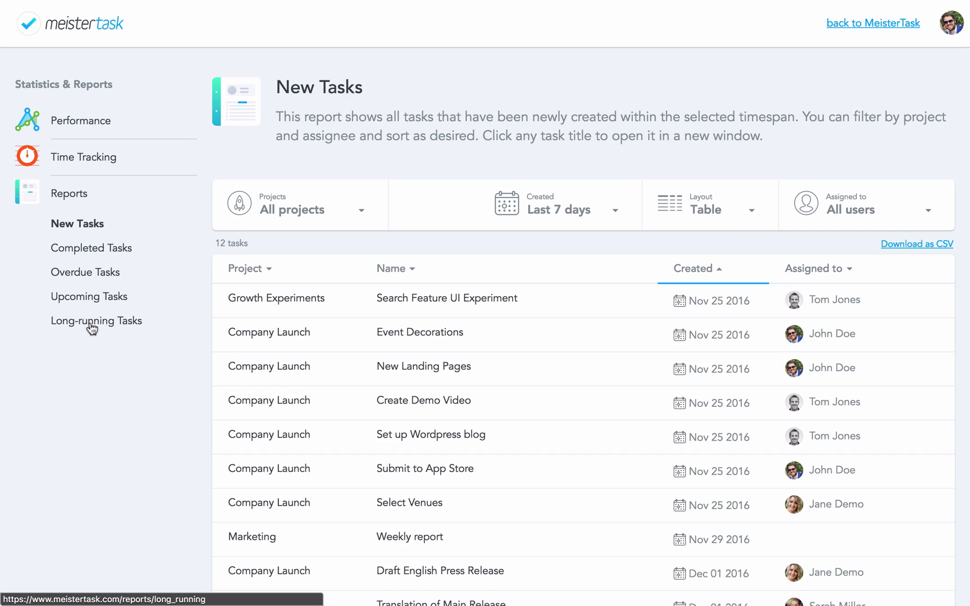
mouse_move(638, 248)
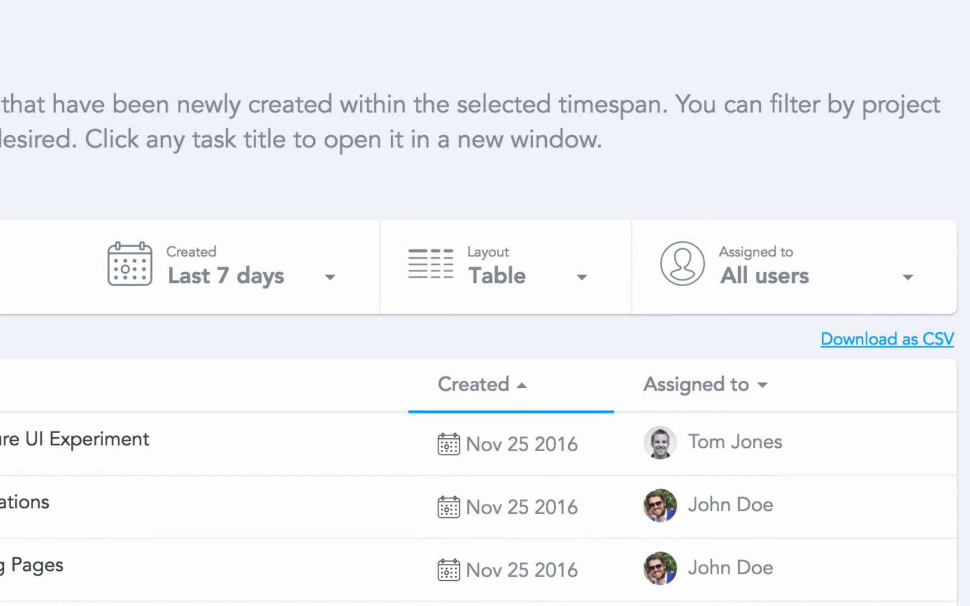
mouse_move(388, 330)
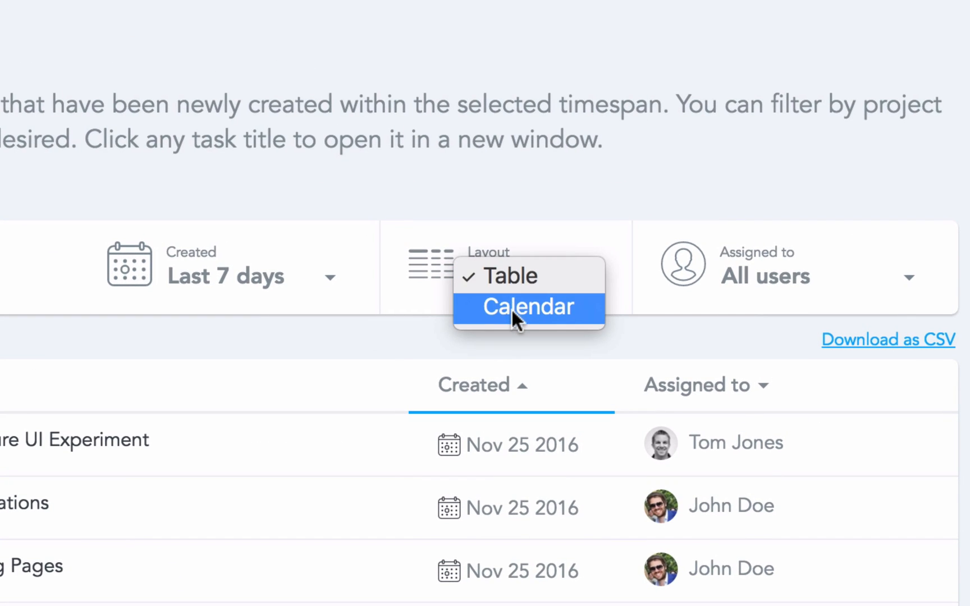
left_click(529, 307)
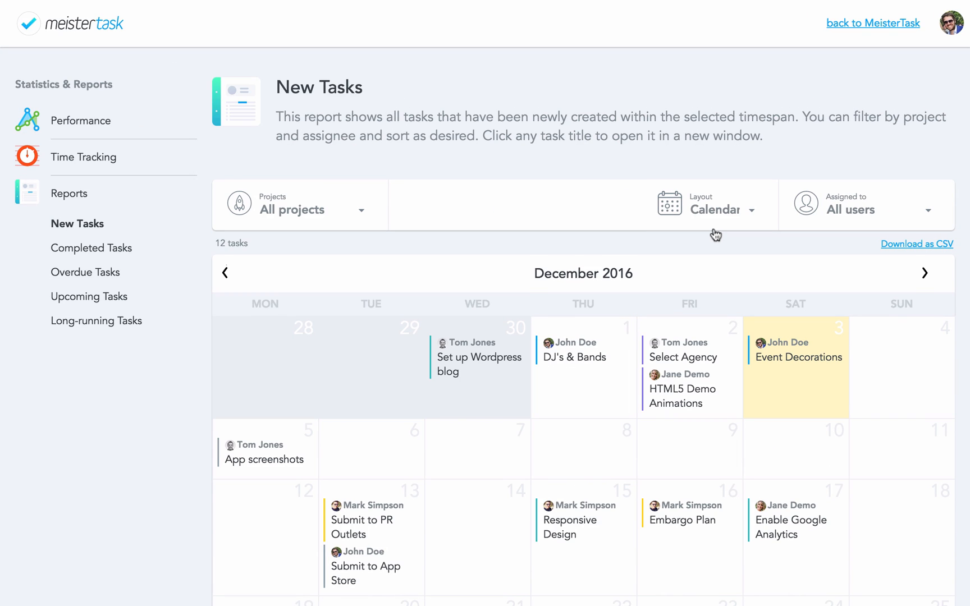
mouse_move(907, 250)
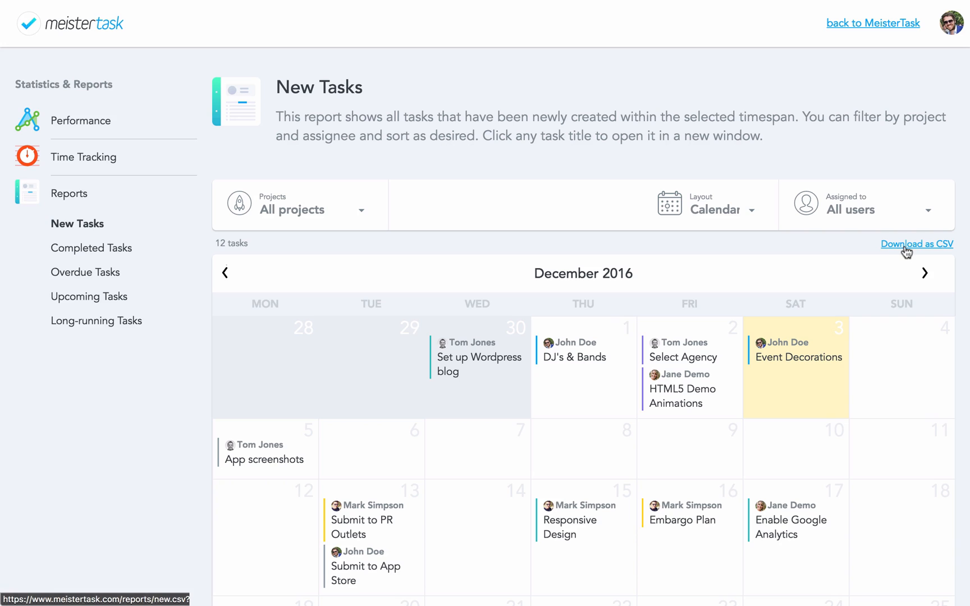
left_click(917, 244)
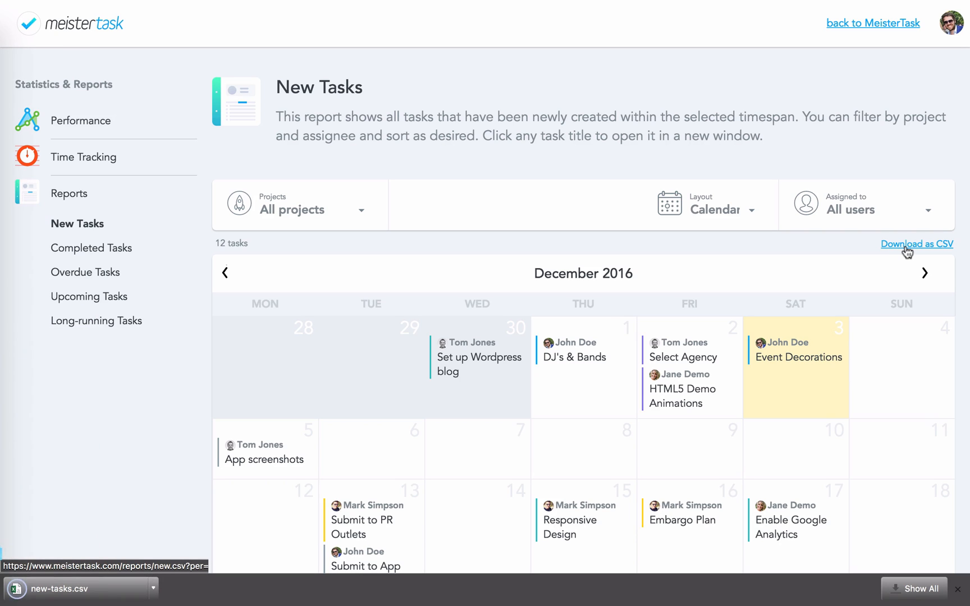